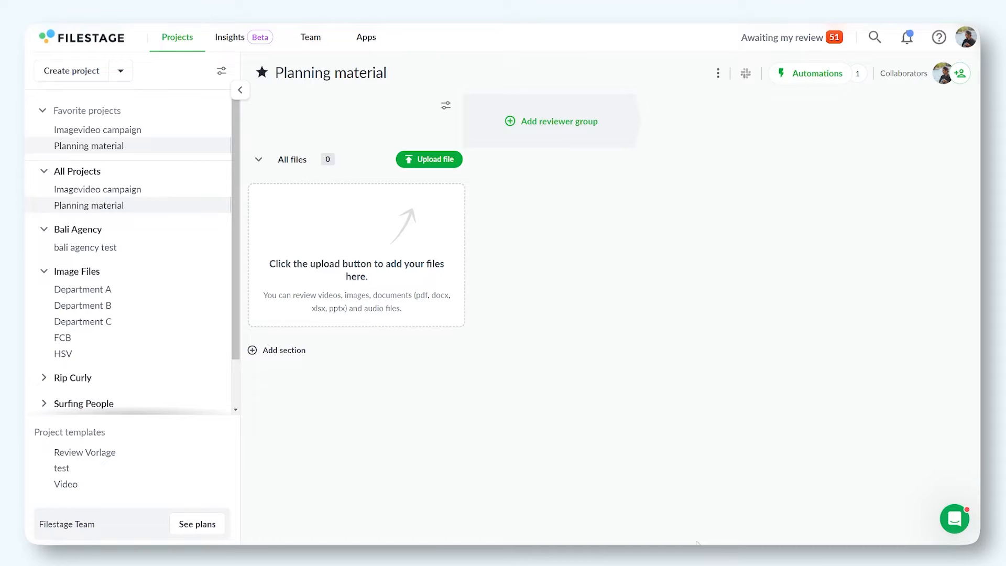
mouse_move(467, 176)
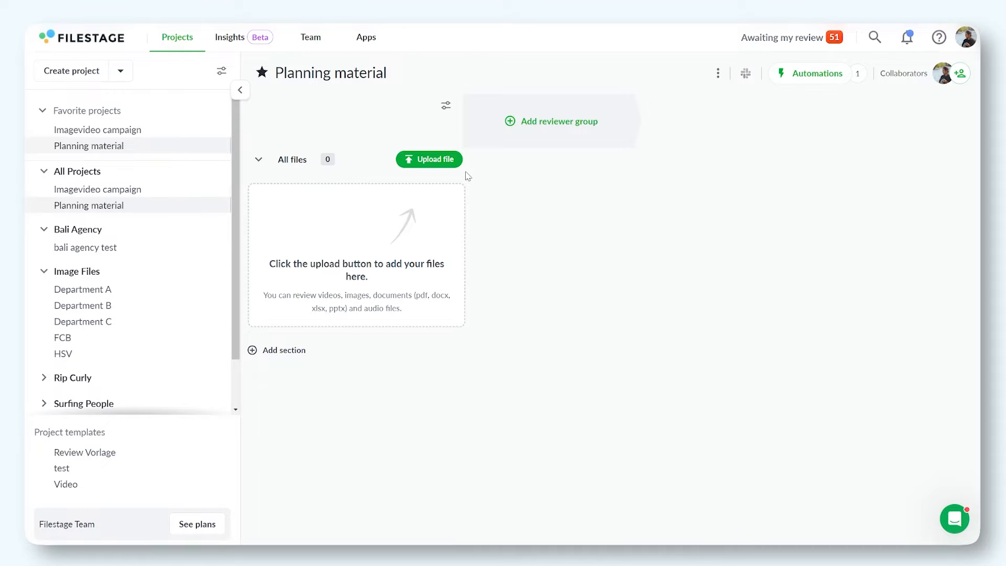
- Open the file-adding options for the empty Planning material project
left_click(428, 159)
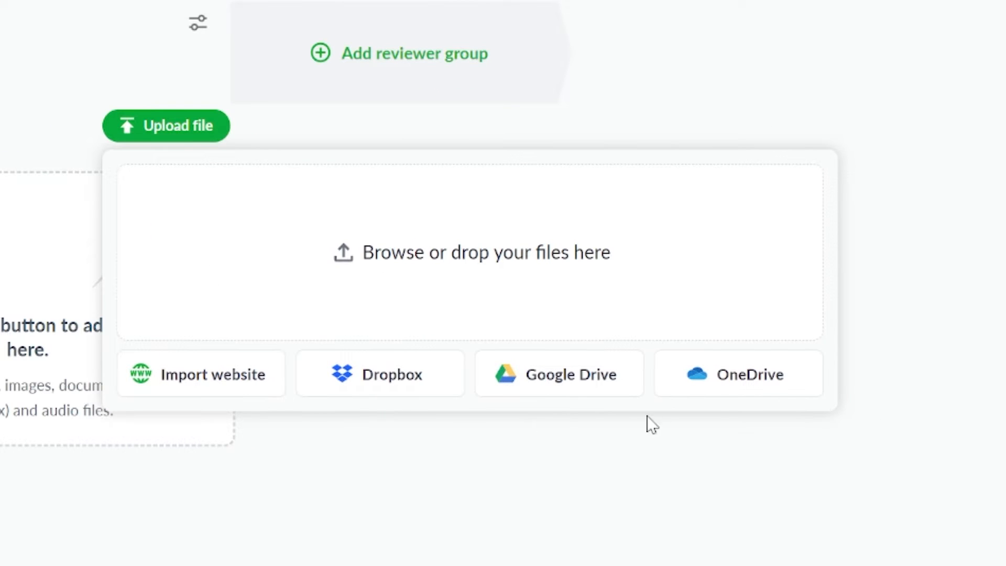
mouse_move(586, 266)
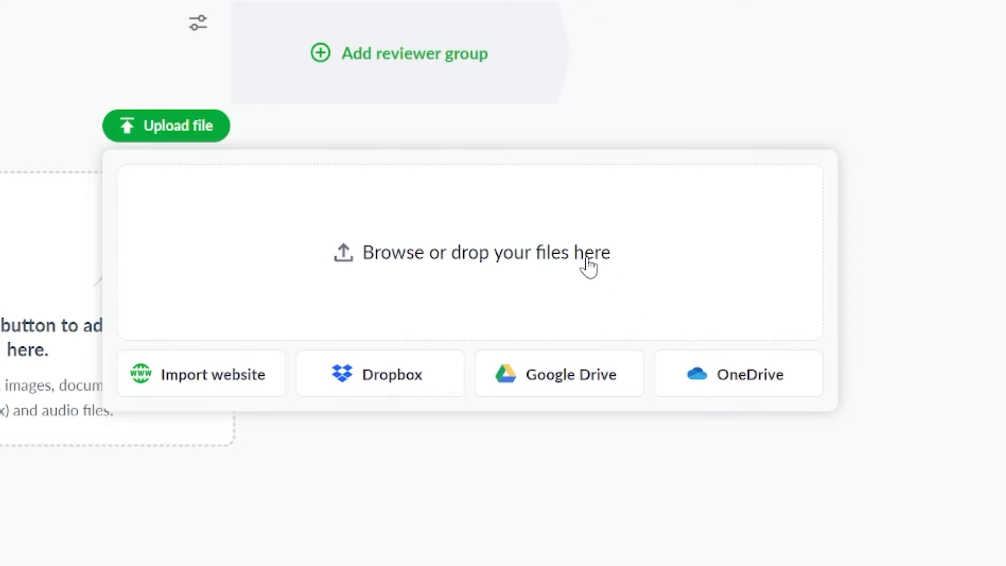
mouse_move(587, 263)
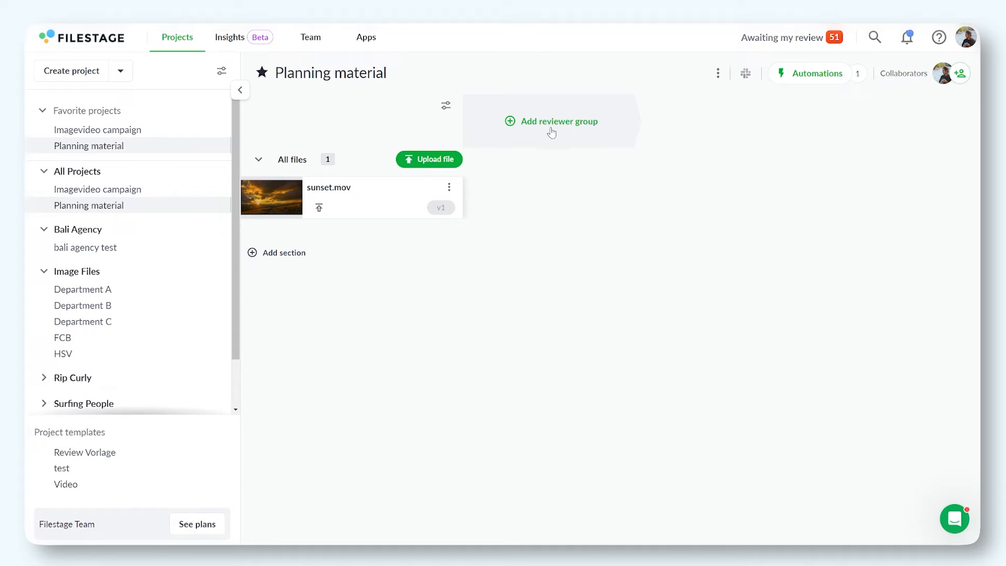
- Create reviewer groups named 'Internal' and 'Client' and confirm the names
left_click(551, 121)
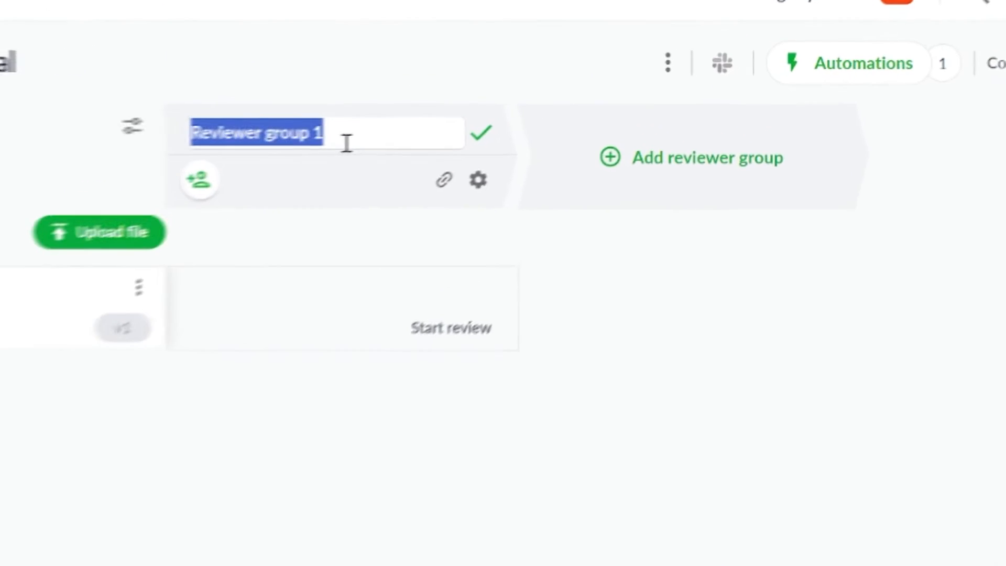
type("Internal")
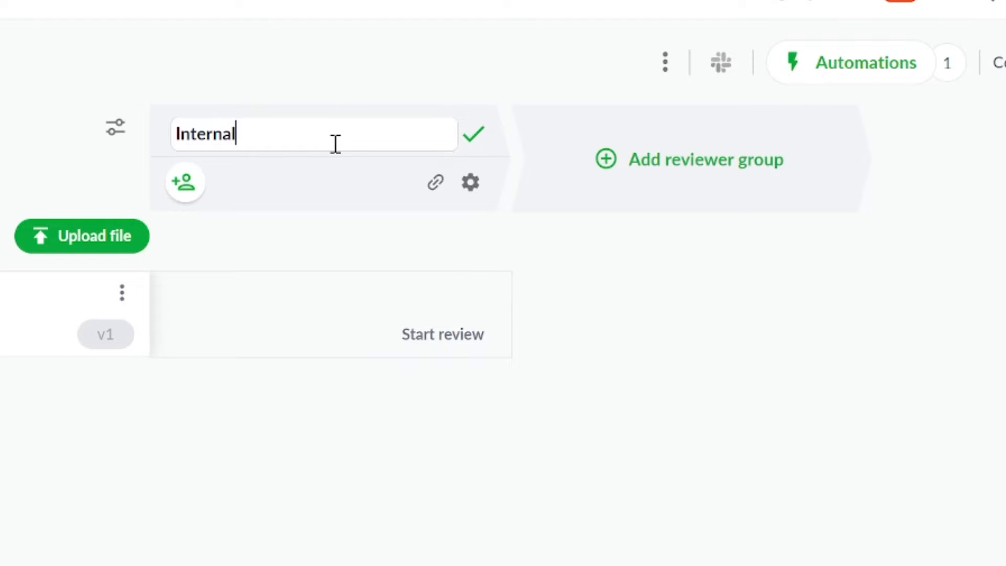
mouse_move(689, 159)
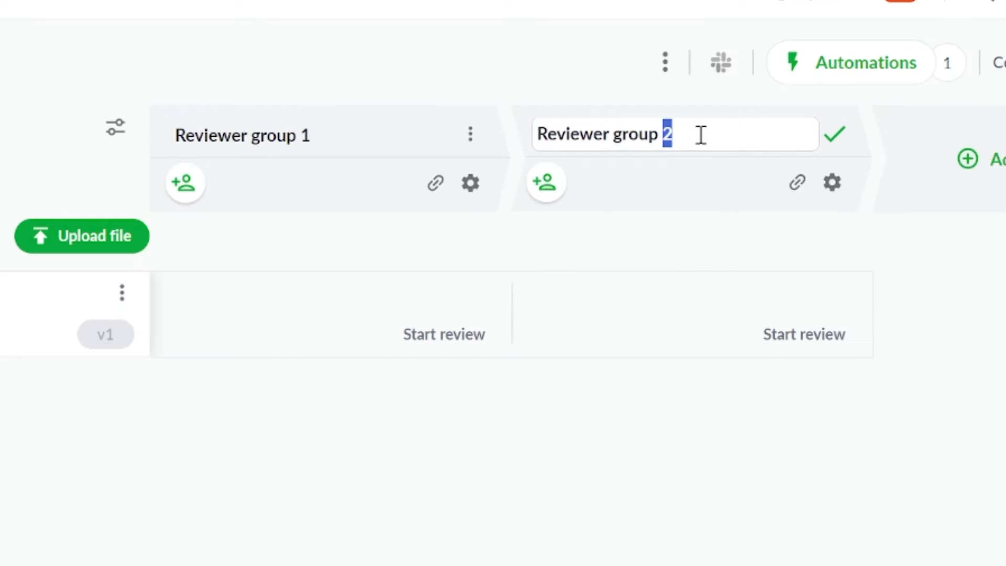
type("Client")
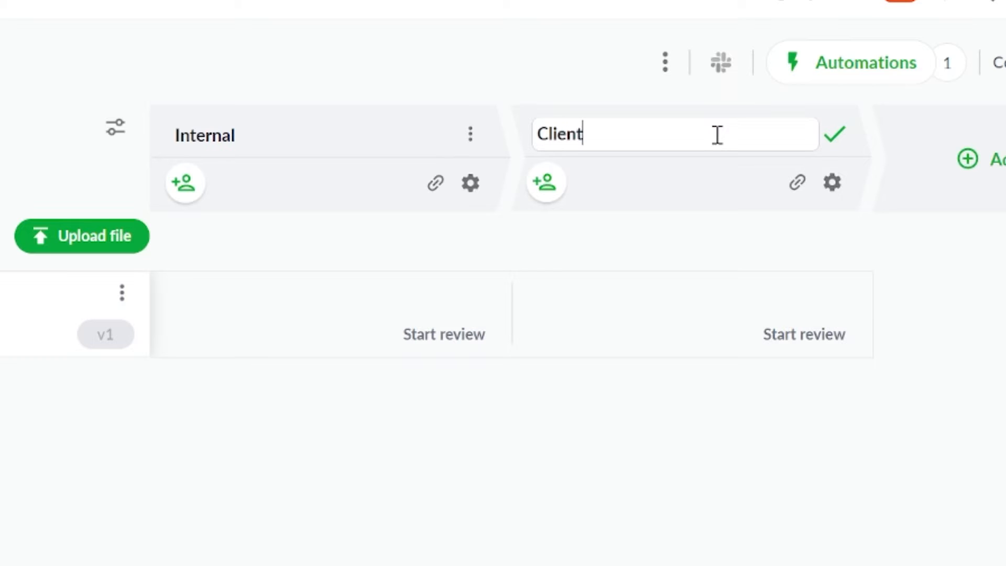
left_click(835, 134)
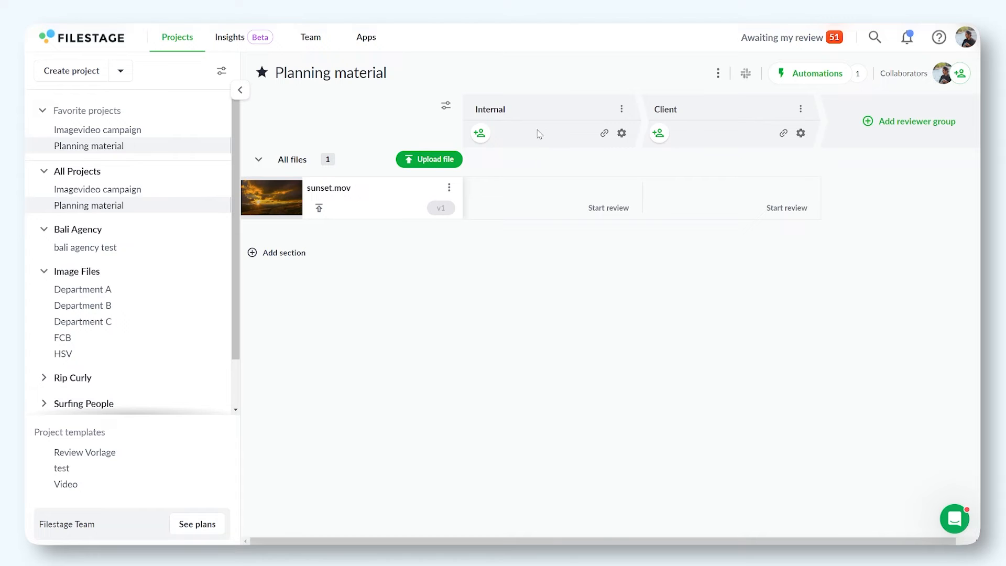
- Invite reviewers to the Internal and Client groups
left_click(479, 133)
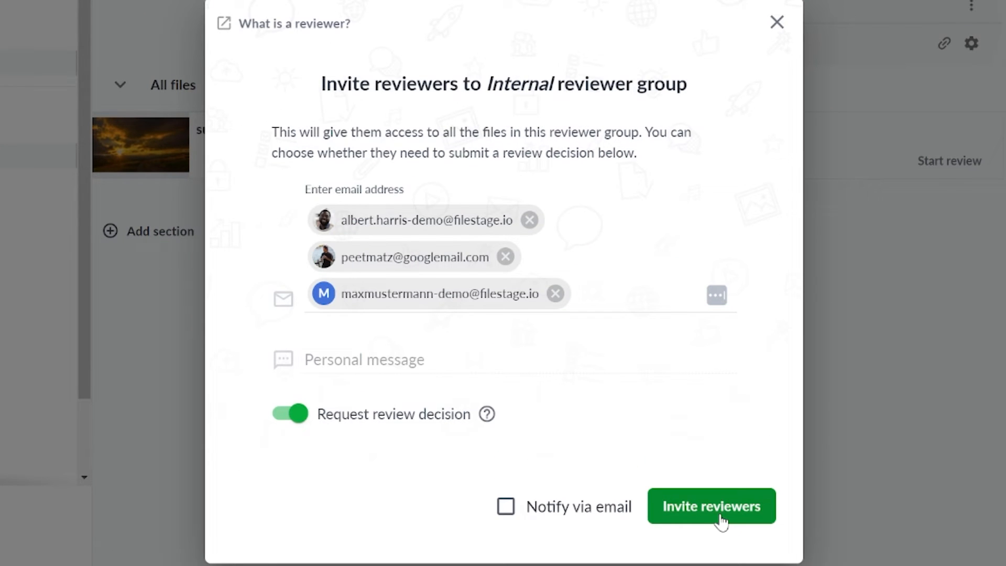
left_click(710, 506)
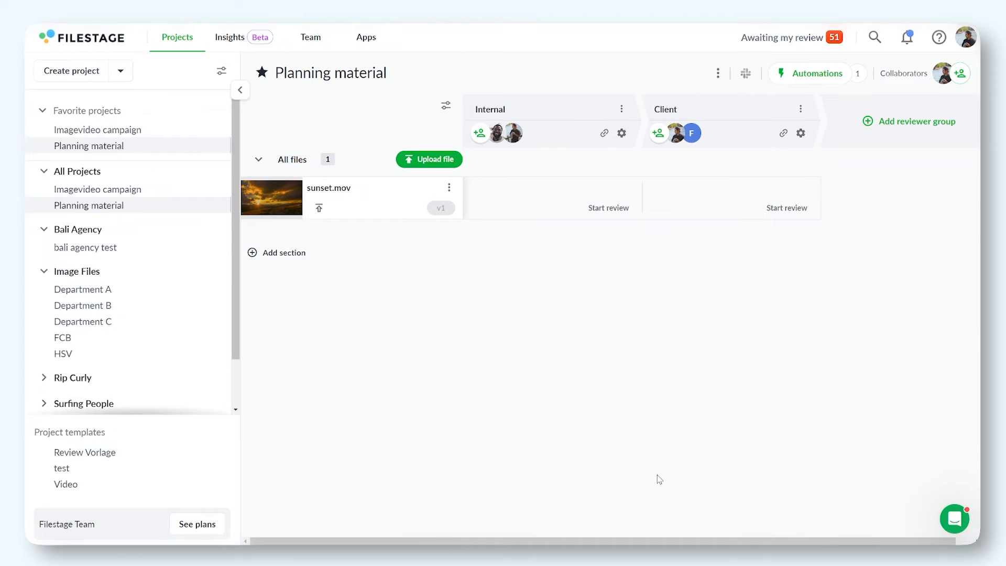
mouse_move(619, 245)
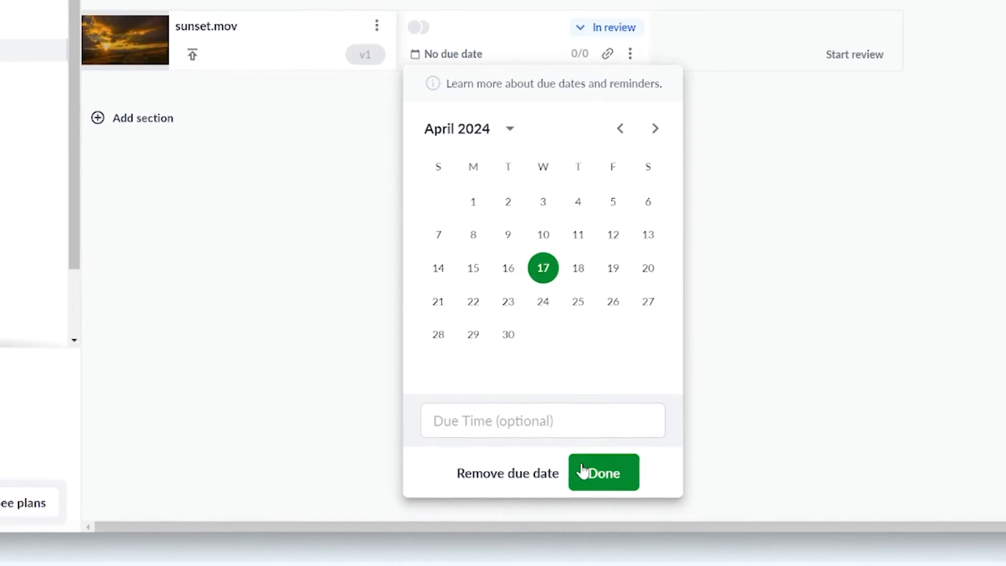
- Confirm the April 17 due date for the Internal review and open sunset.mov
left_click(602, 473)
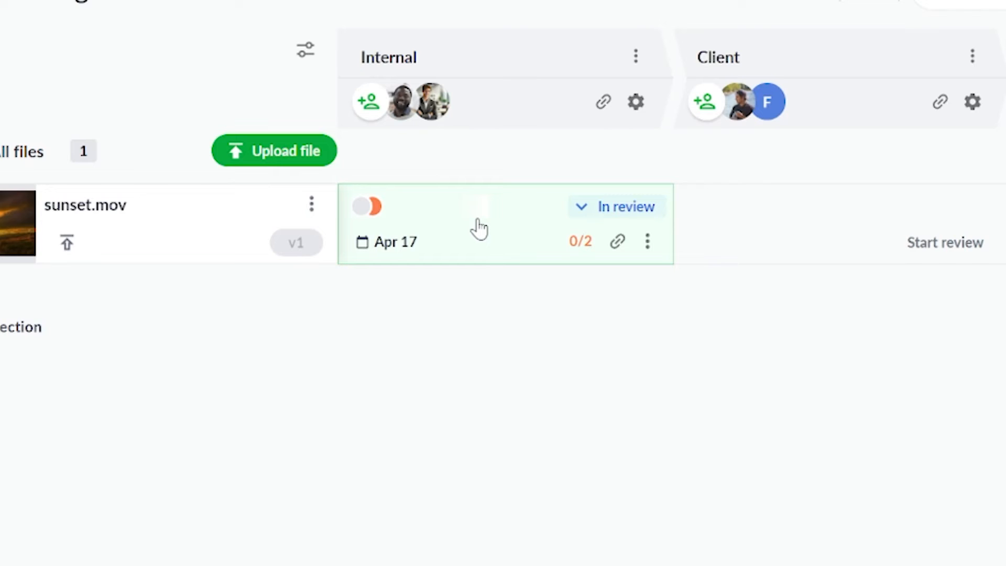
left_click(84, 205)
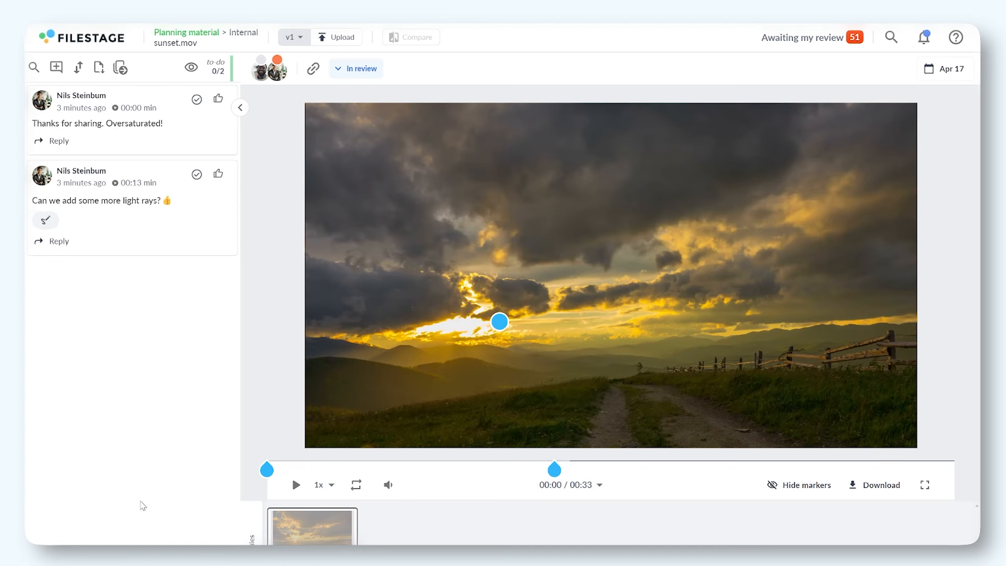
mouse_move(195, 368)
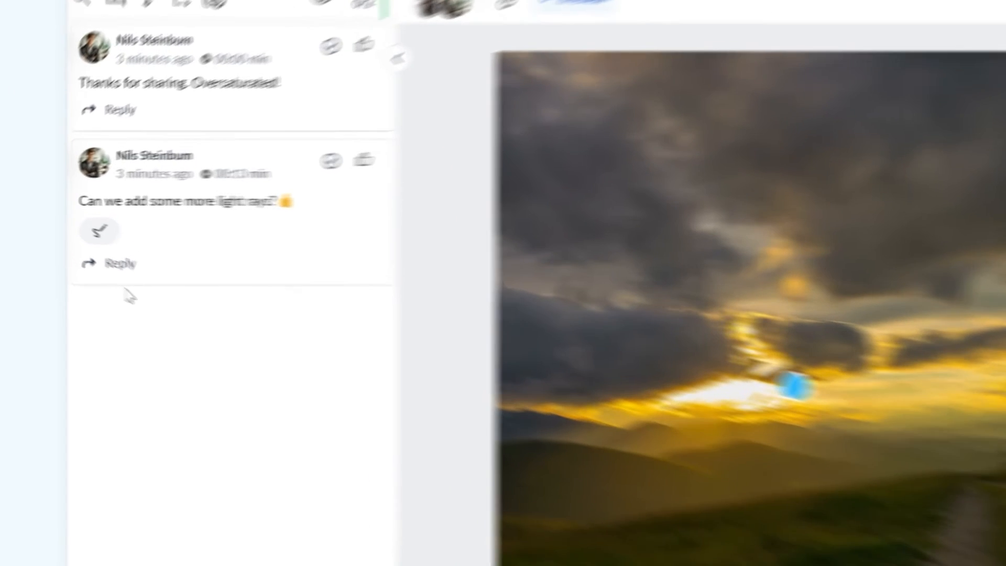
- Post the reply 'Same length?' under the light rays comment
left_click(120, 262)
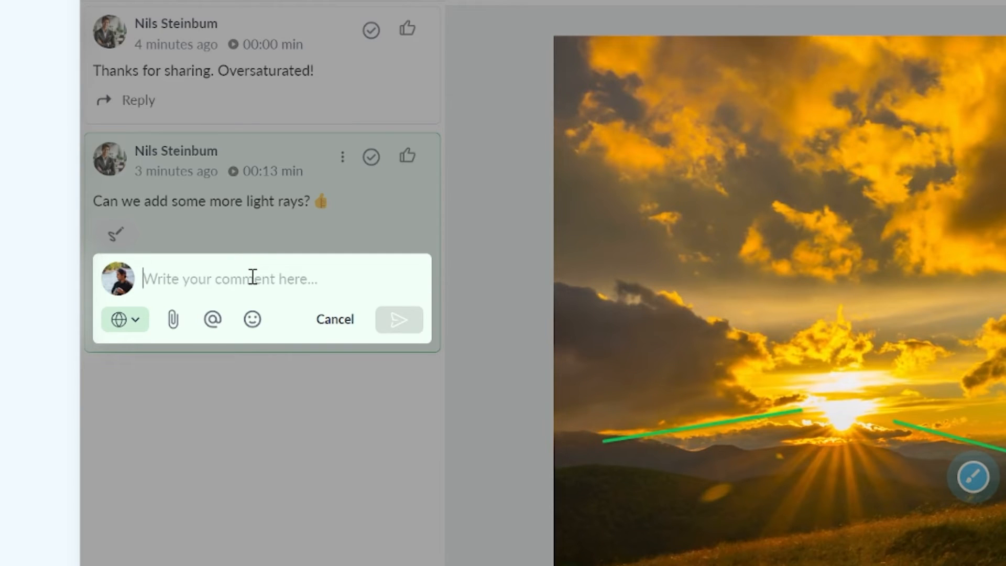
type("Same length?")
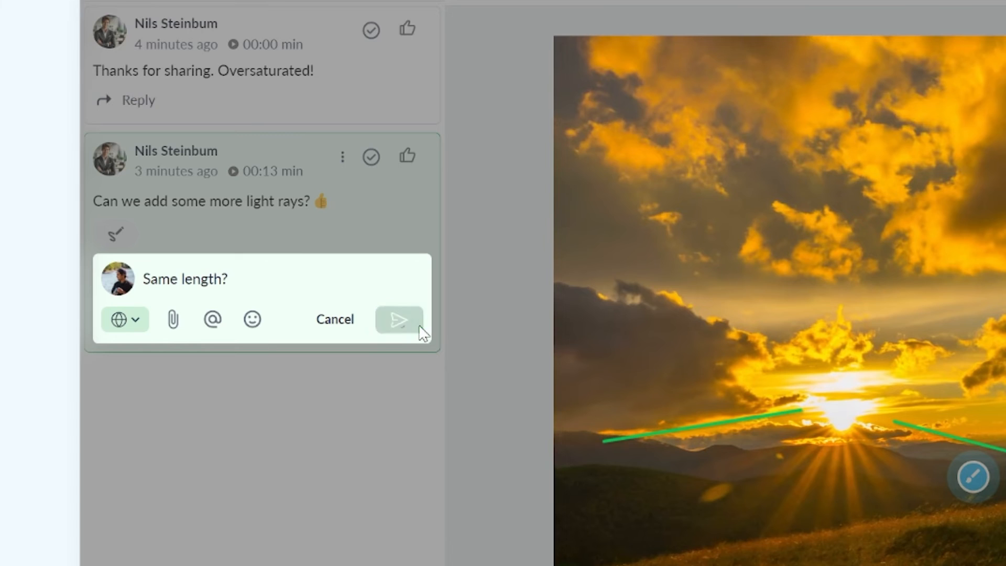
left_click(398, 319)
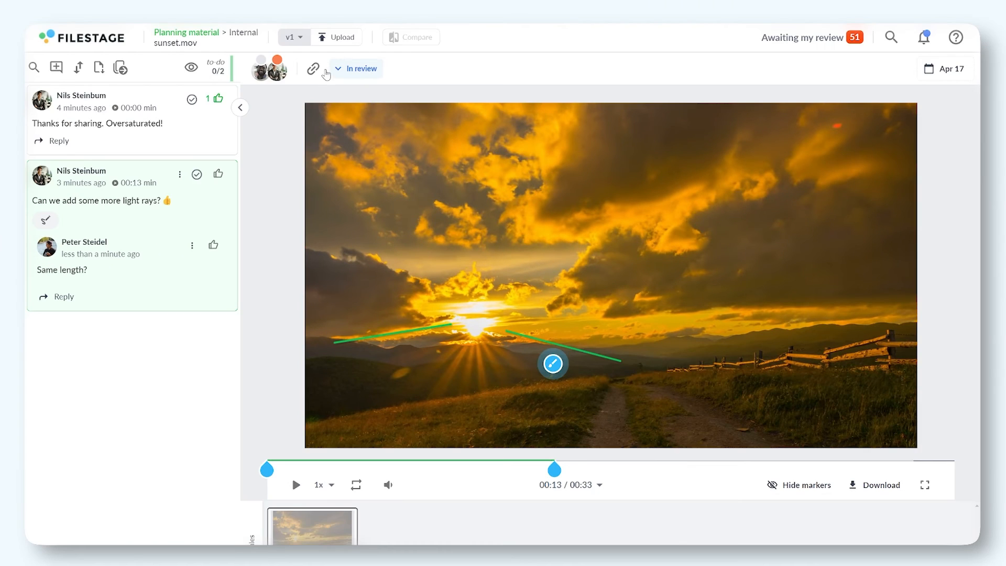
- Set the Internal review status to Needs changes and return to the project overview
left_click(356, 69)
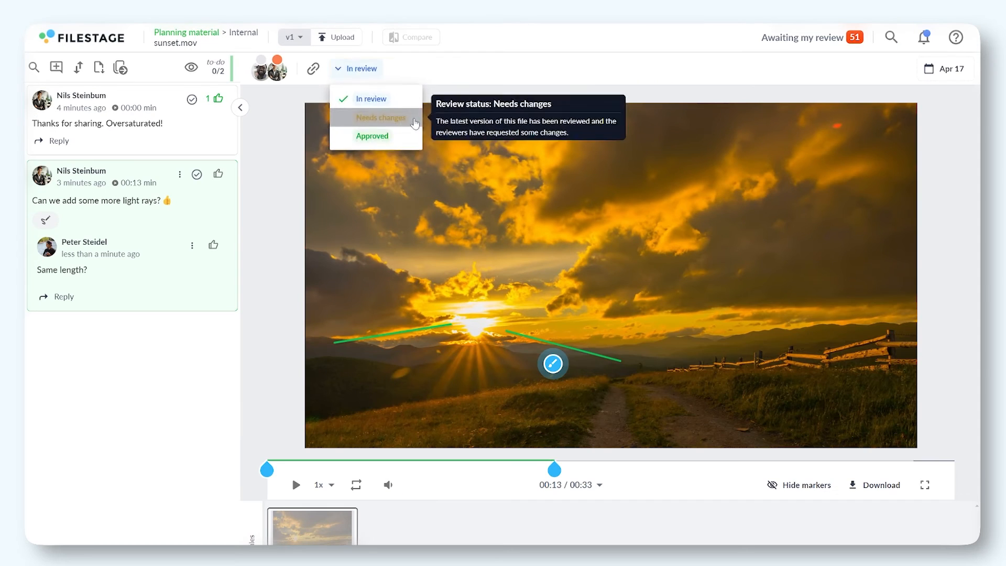
left_click(380, 117)
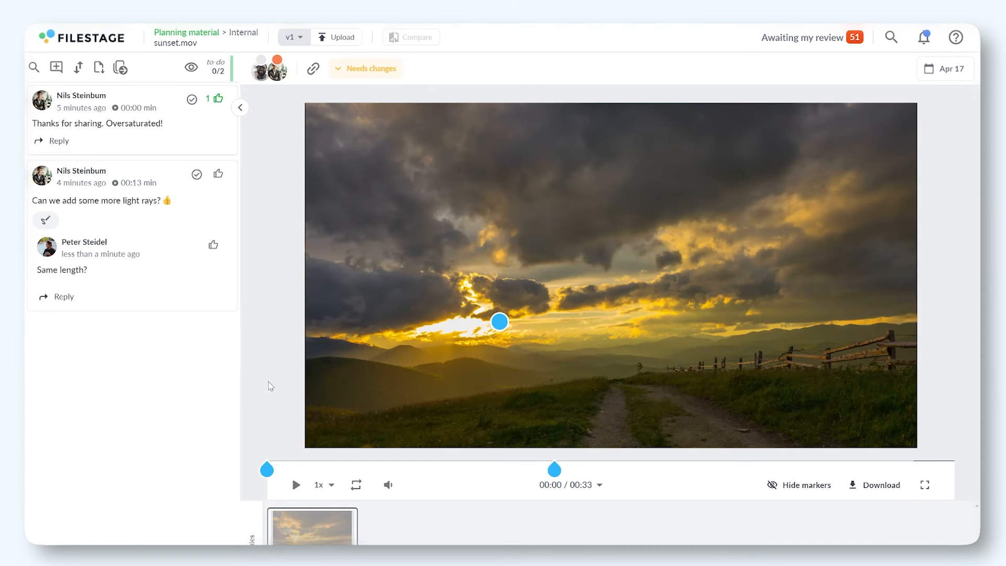
mouse_move(313, 270)
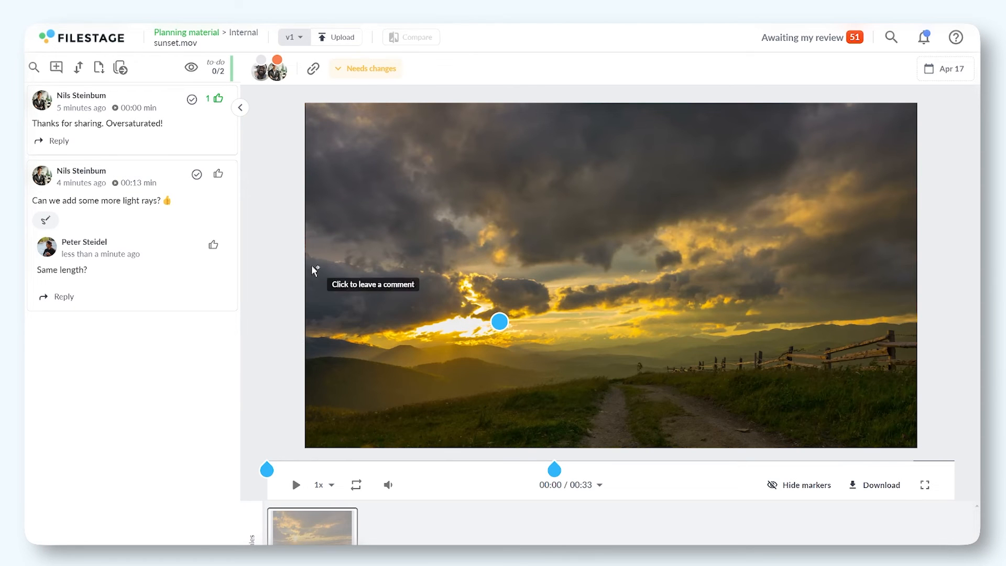
left_click(336, 36)
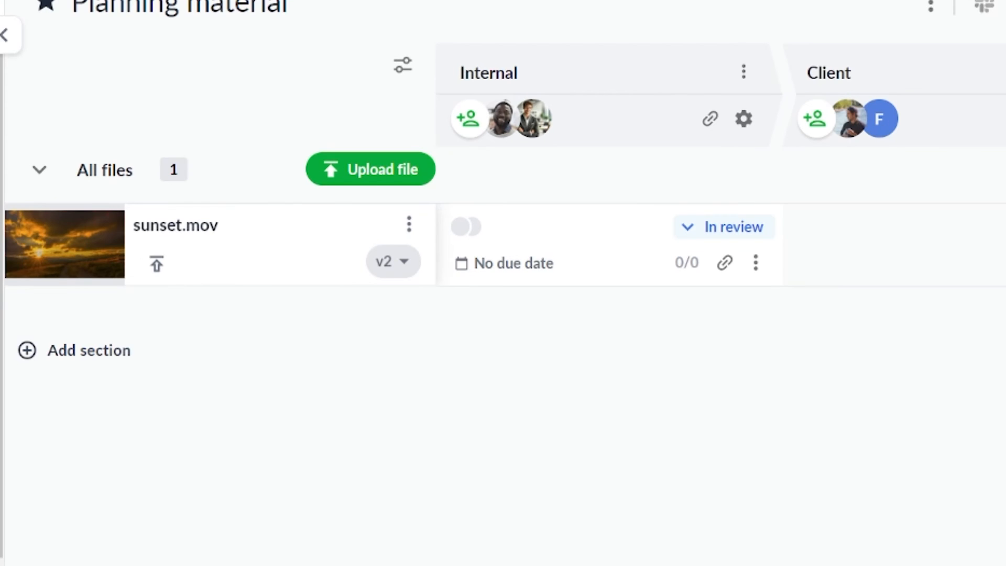
- Change the Internal review status of sunset.mov v2 to Approved
left_click(467, 227)
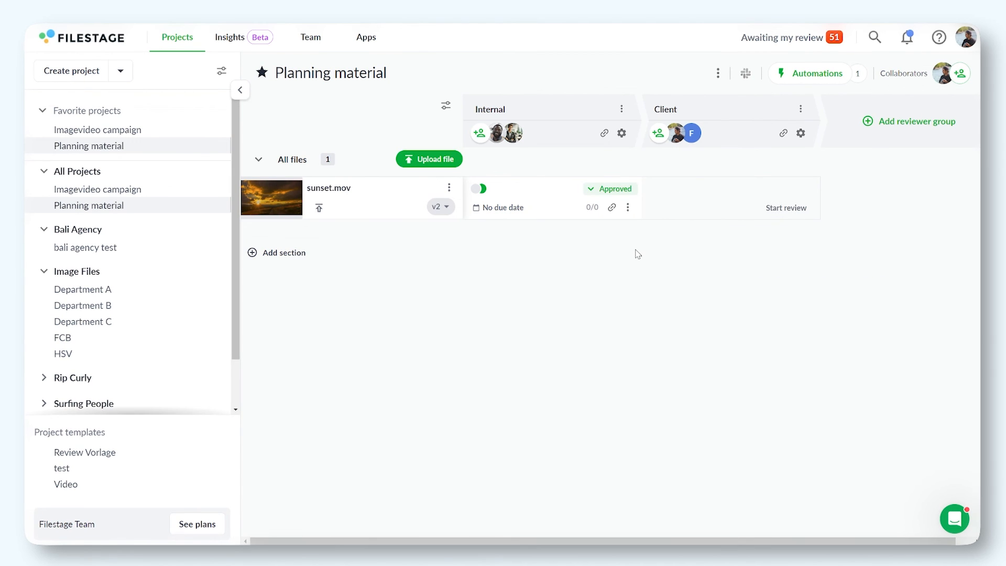
mouse_move(731, 269)
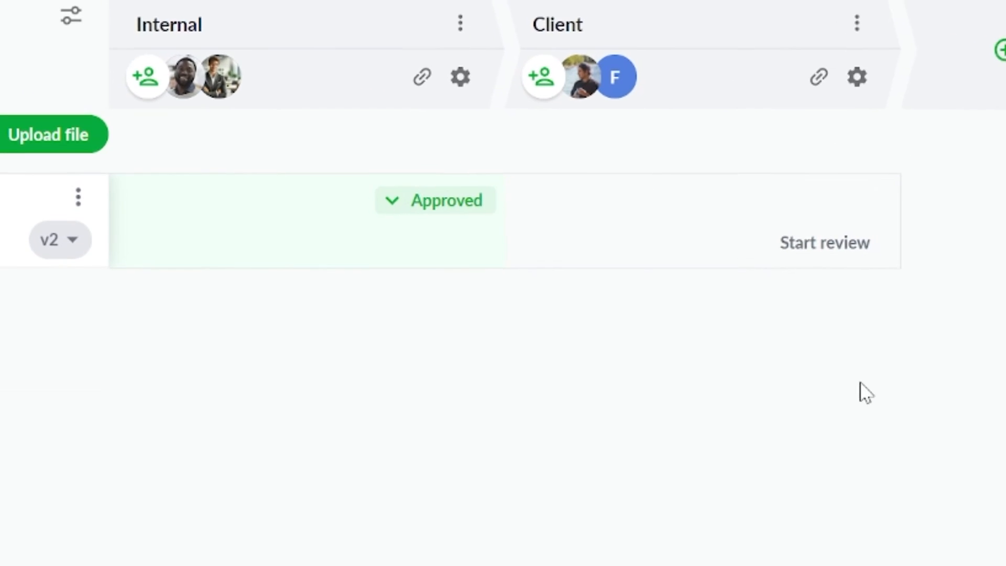
mouse_move(760, 255)
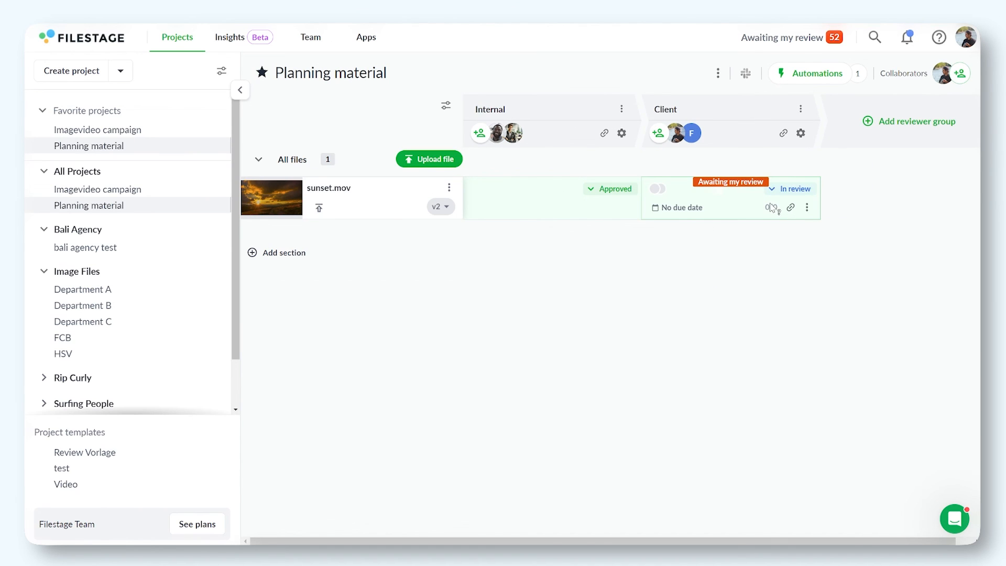
- Switch on the Client group's review toggle for sunset.mov v2
left_click(656, 188)
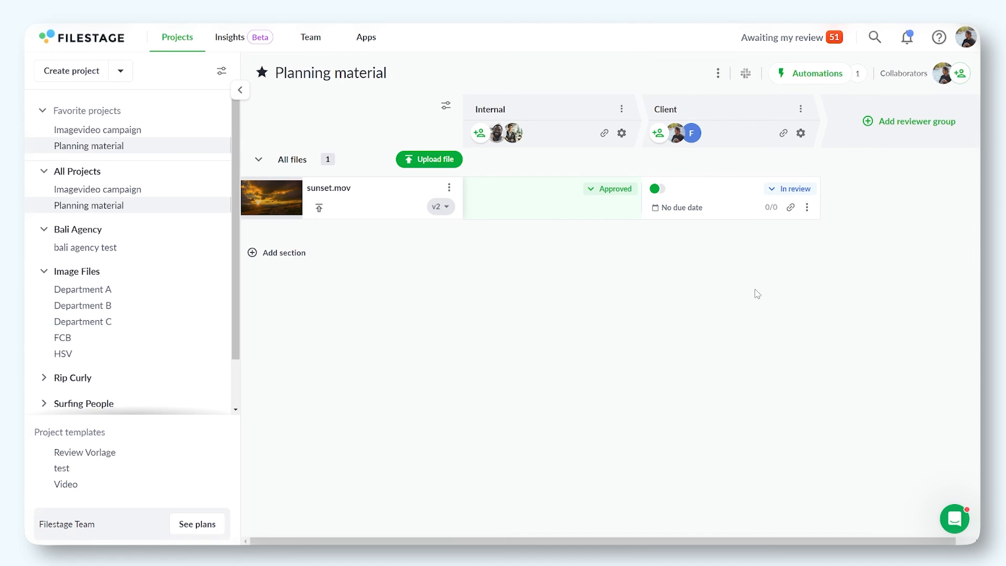
mouse_move(749, 284)
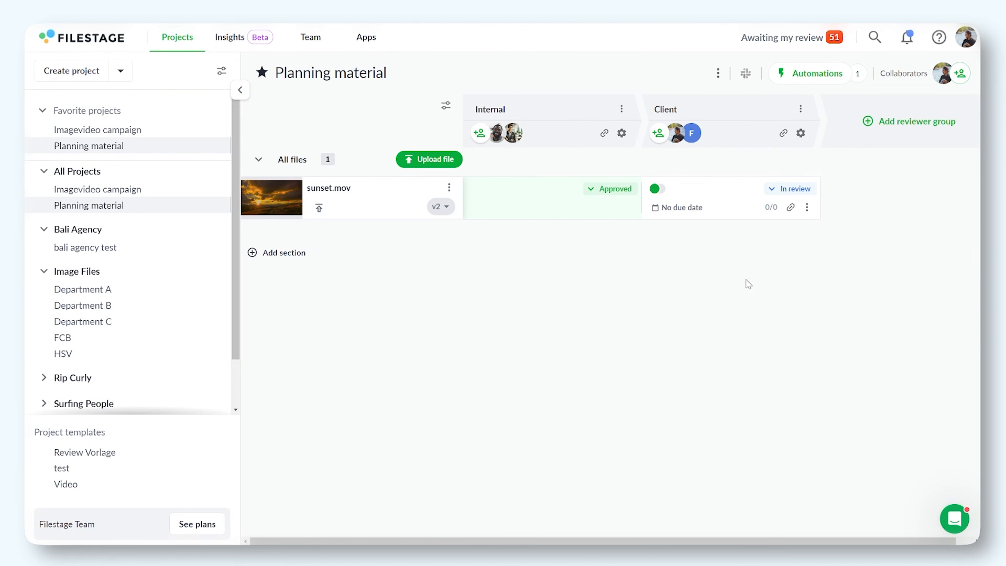